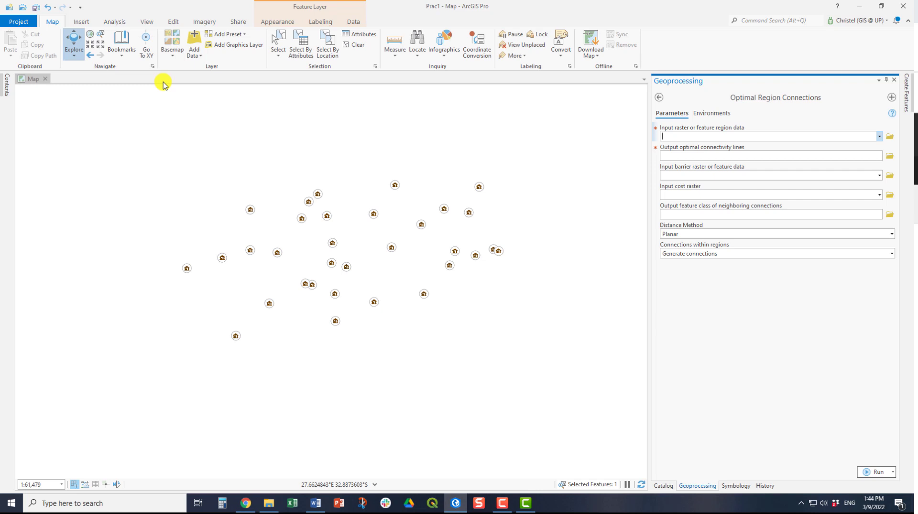
mouse_move(794, 374)
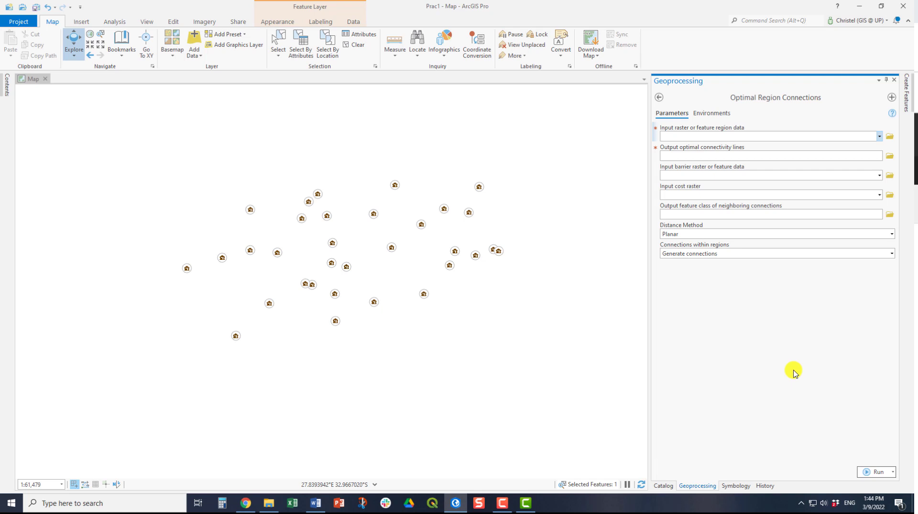
- Reveal the Planar and Geodesic distance method choices in the Optimal Region Connections tool
left_click(767, 135)
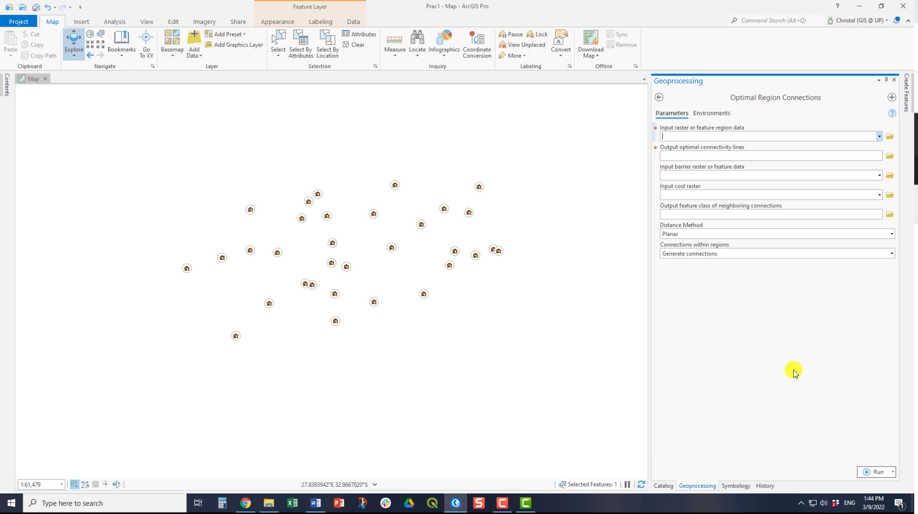
mouse_move(777, 310)
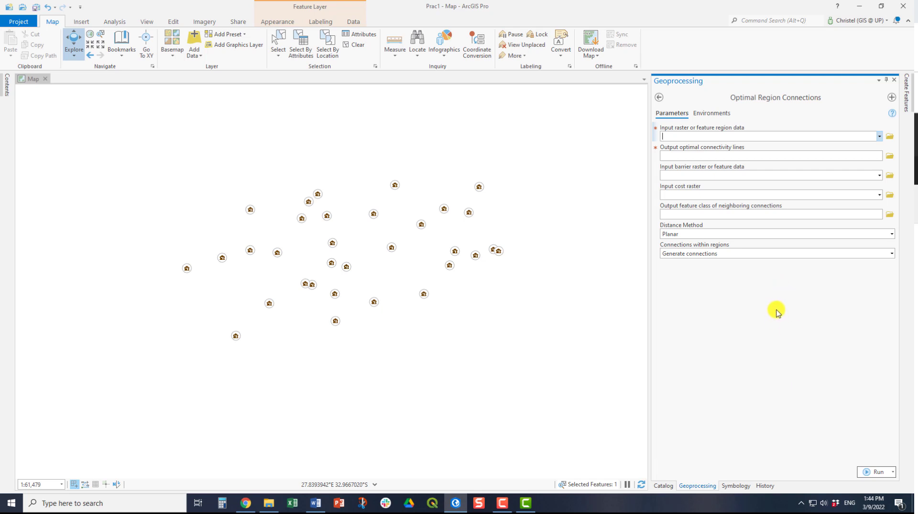
mouse_move(876, 138)
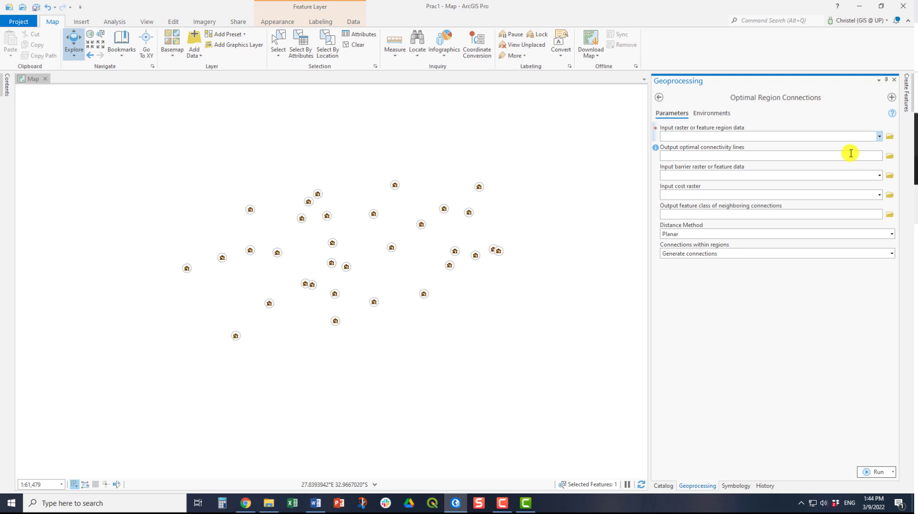
left_click(767, 135)
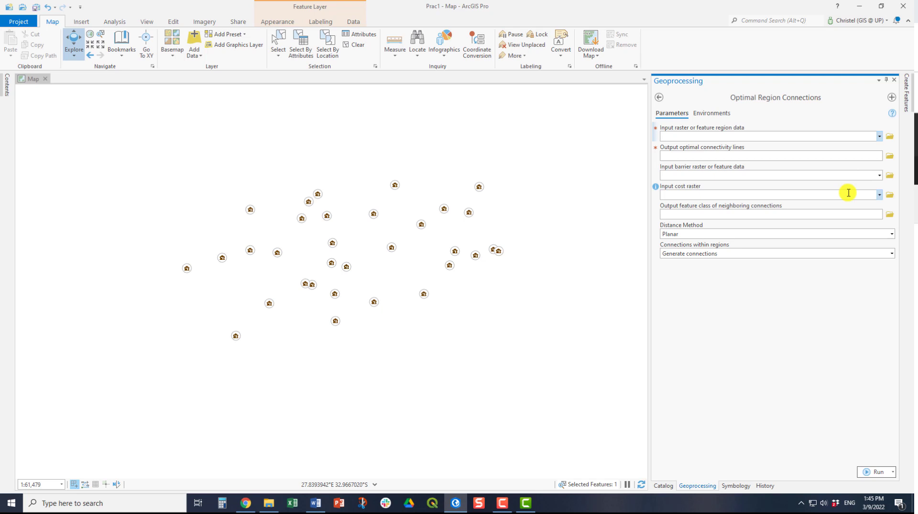
left_click(766, 136)
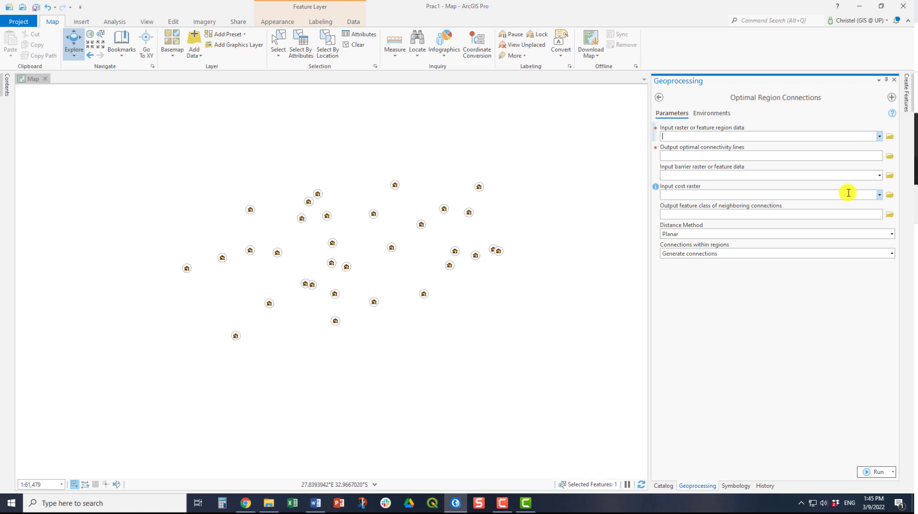
mouse_move(843, 214)
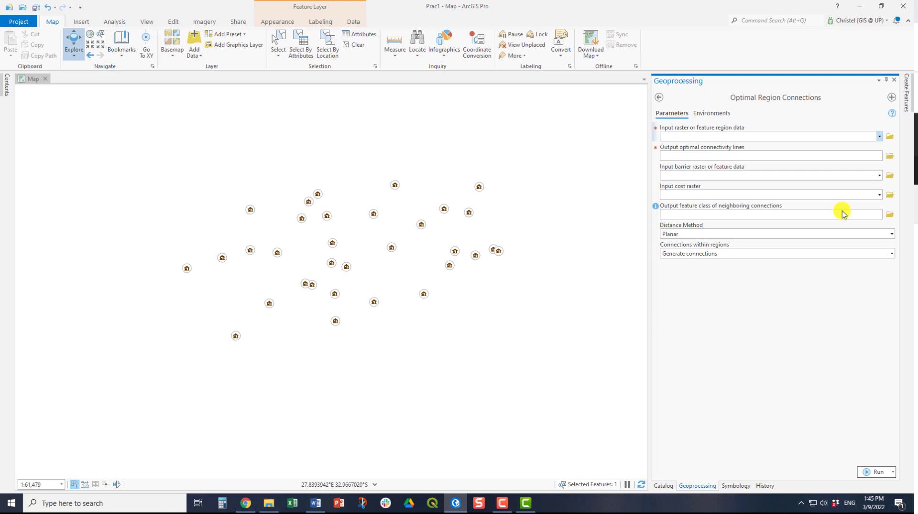
left_click(766, 135)
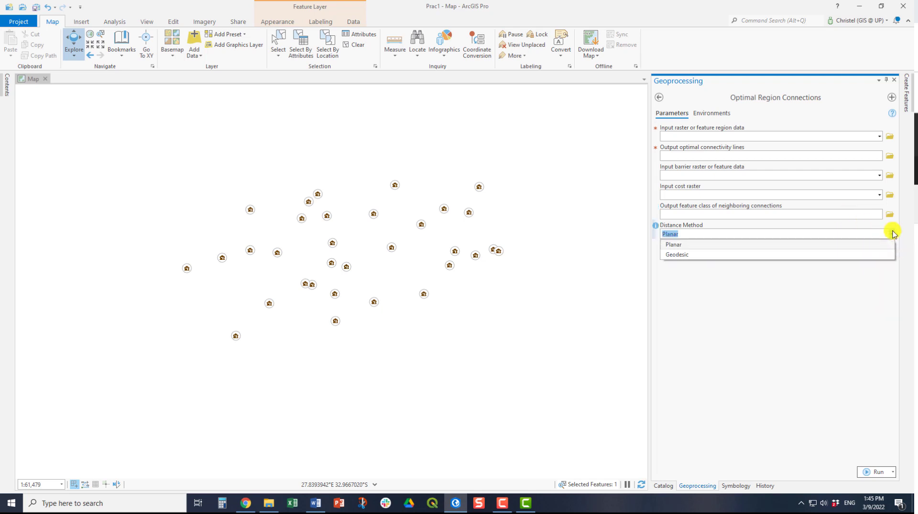
- Keep Planar distance and set outputs ConnectionsHomesteads and ConnectionsHomesteadsNeighbours from Homesteads with MetRateKJ cost
left_click(669, 234)
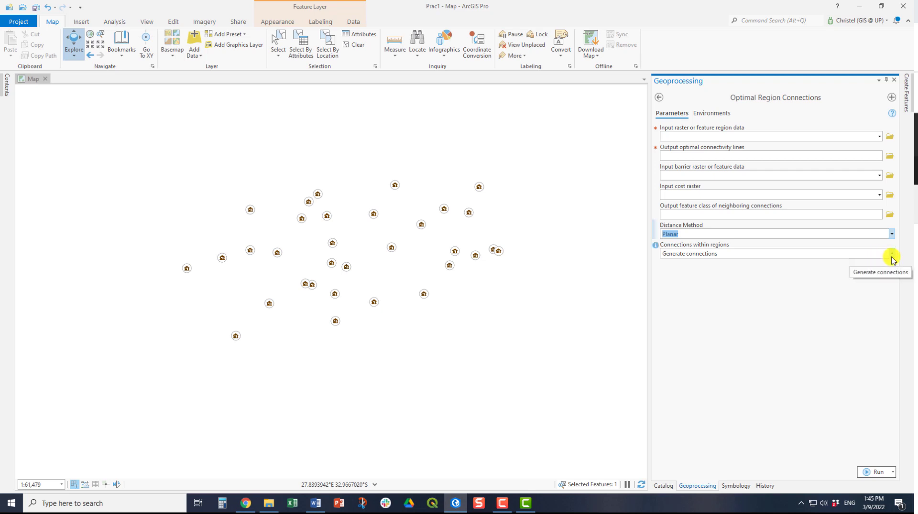
left_click(890, 253)
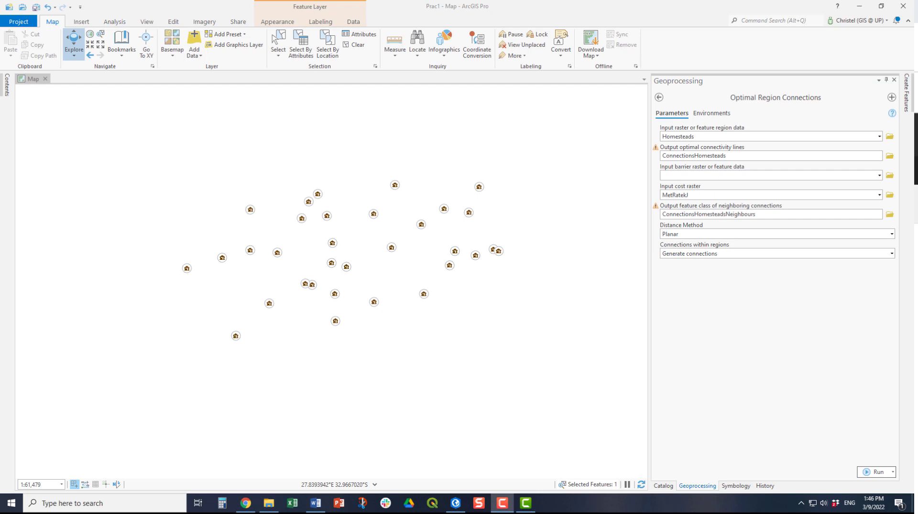
- Run the tool, display the ConnectionsHomesteadsNeighbours layer and bring up its attribute table
left_click(879, 472)
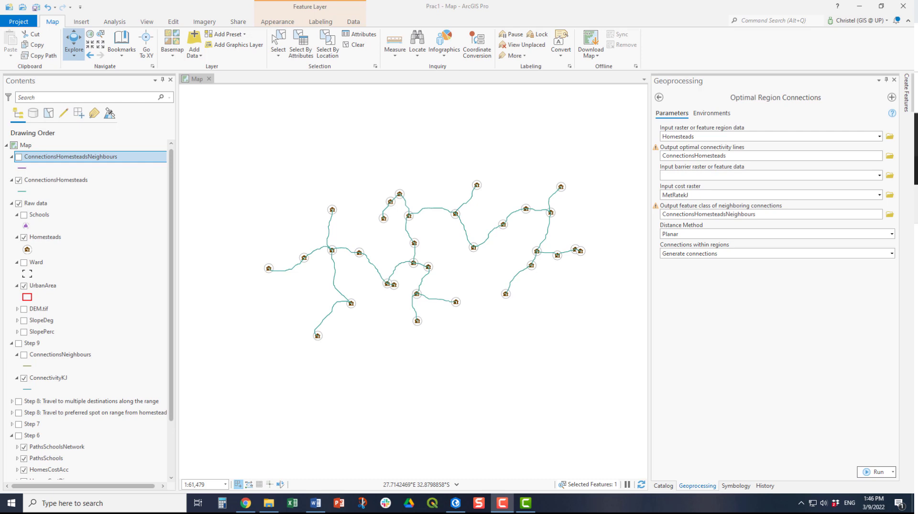
mouse_move(19, 157)
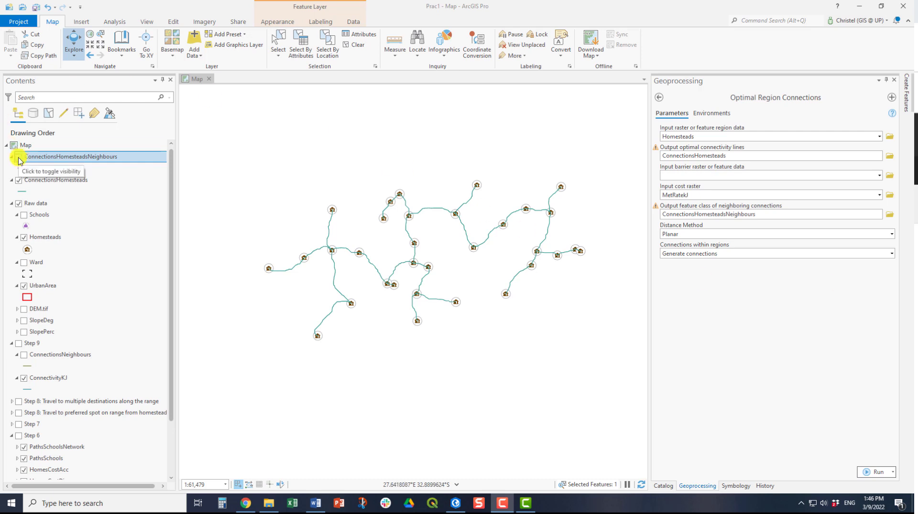
left_click(18, 156)
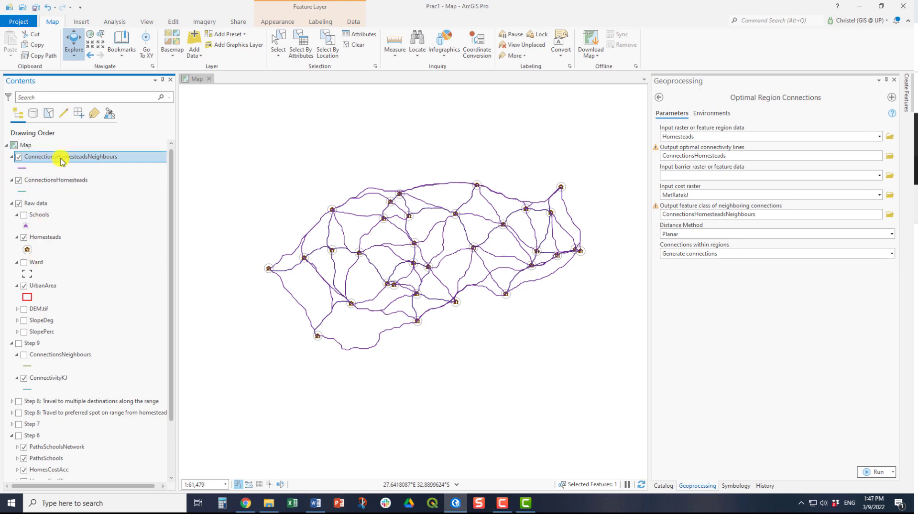
double_click(64, 156)
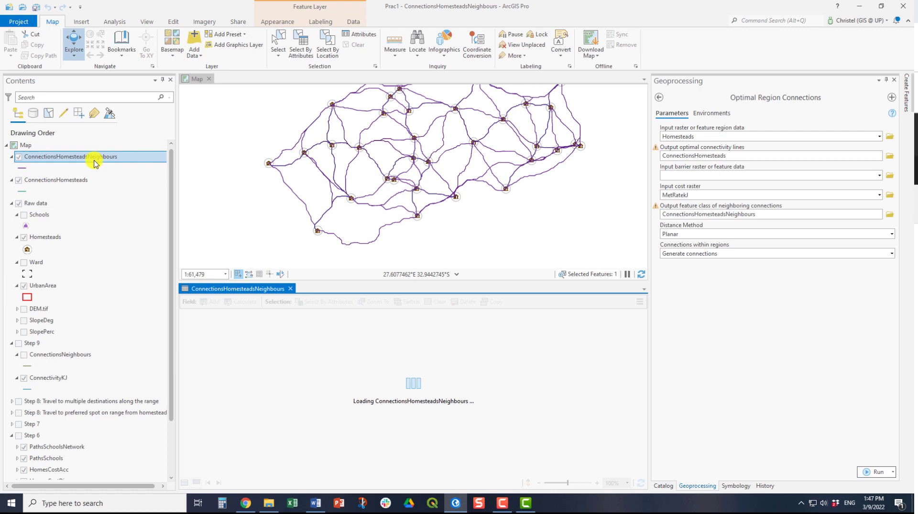
- Show the ConnectionsHomesteads table and select the path joining regions 18 and 9
right_click(94, 157)
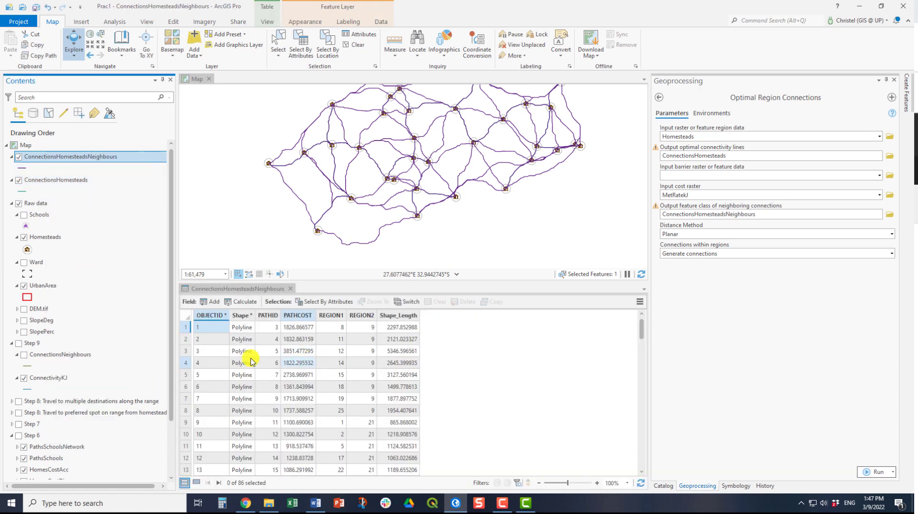
left_click(337, 289)
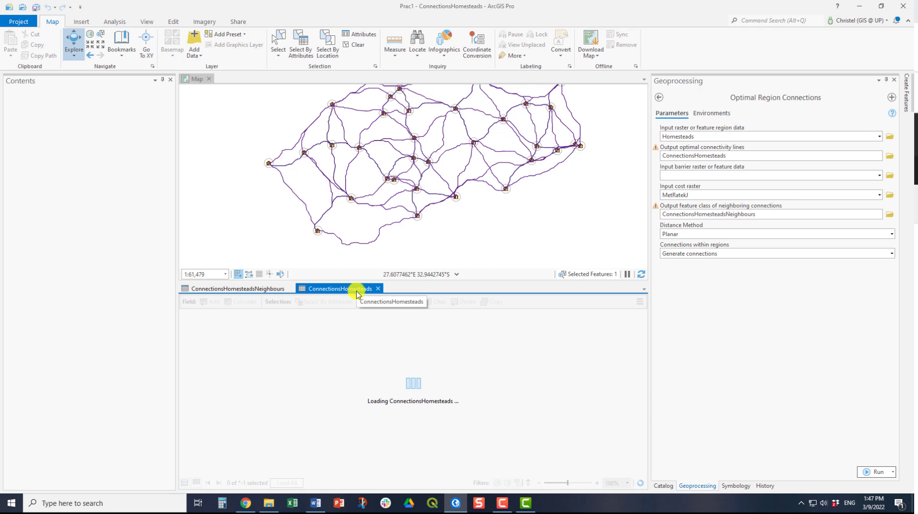
left_click(337, 288)
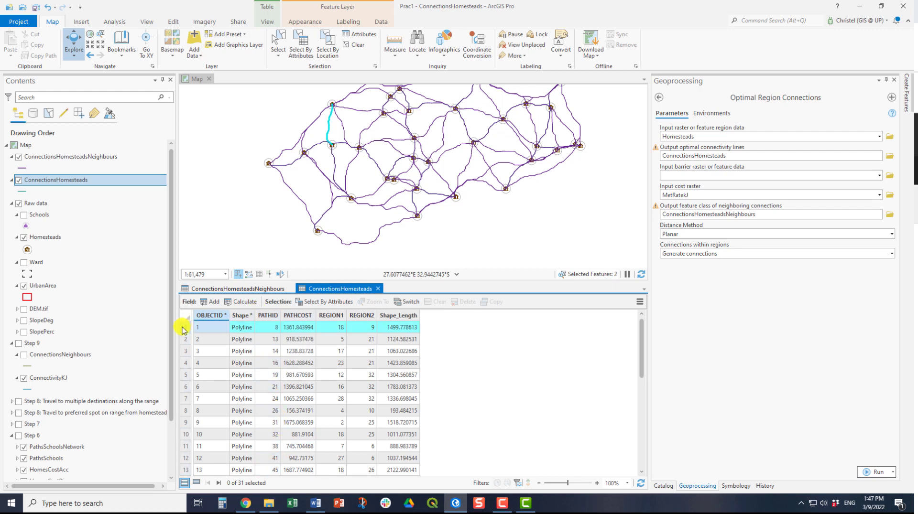
left_click(185, 327)
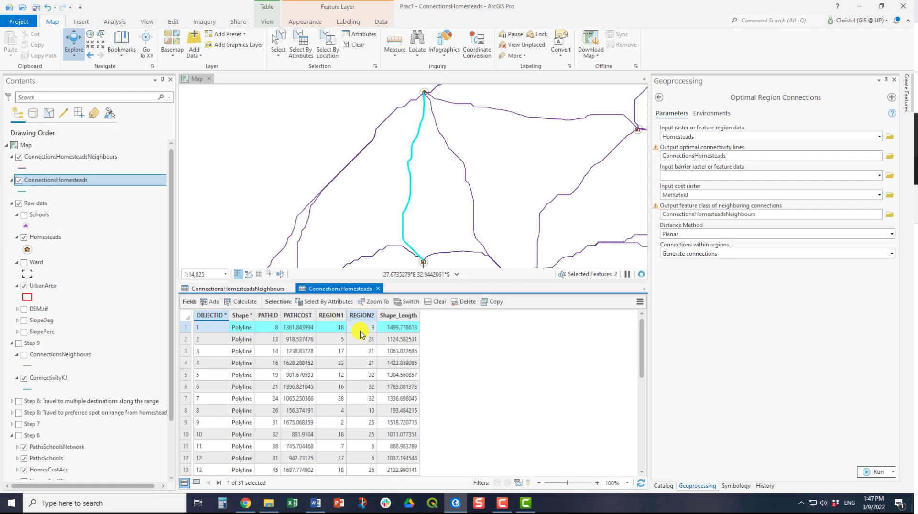
mouse_move(369, 334)
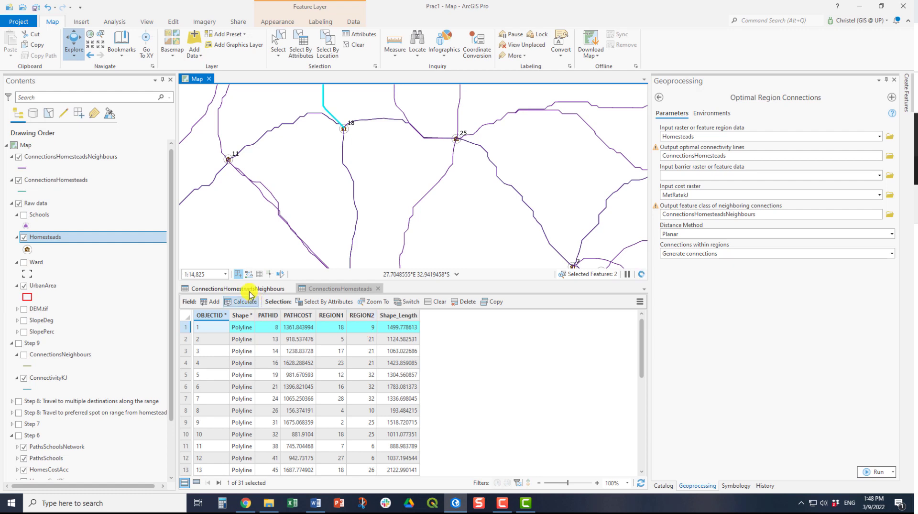
- Select the eight neighbour connections with REGION2 = 9 in the neighbours table
left_click(234, 288)
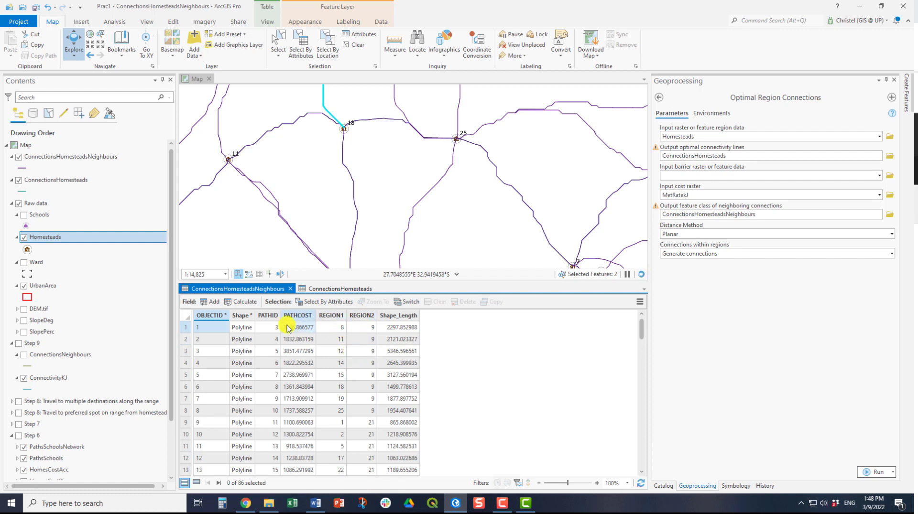
left_click(186, 363)
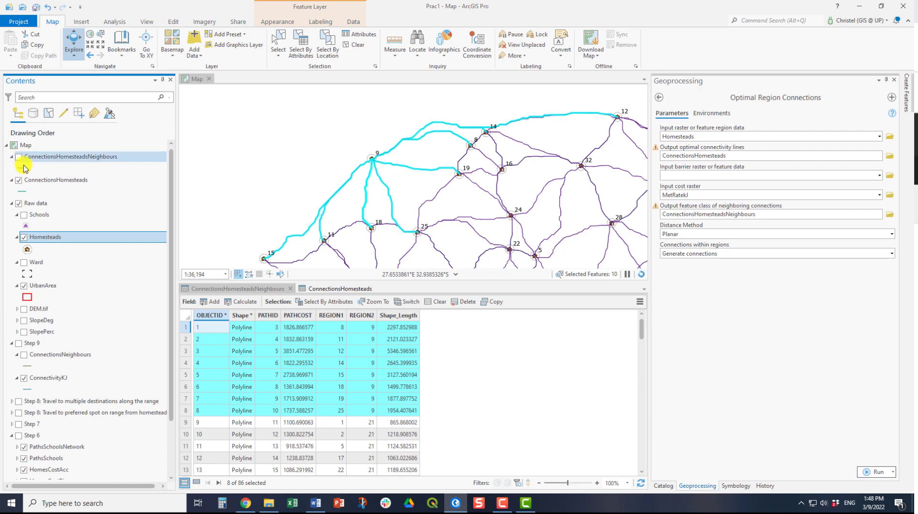
- Hide the ConnectionsHomesteadsNeighbours layer so only the optimal connectivity lines show
left_click(19, 156)
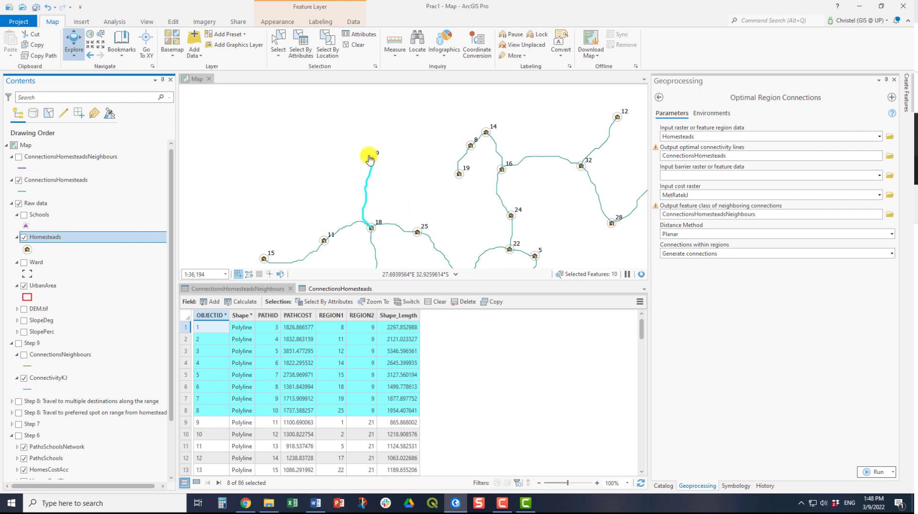
mouse_move(370, 230)
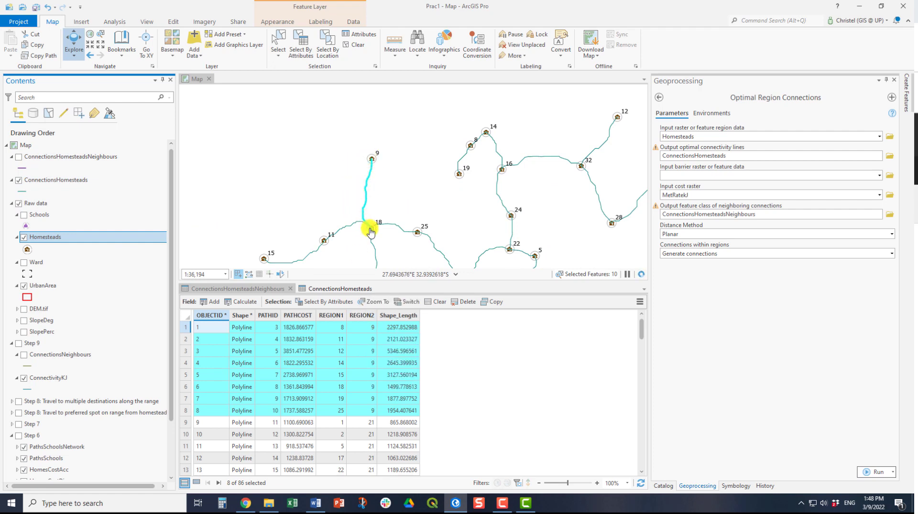